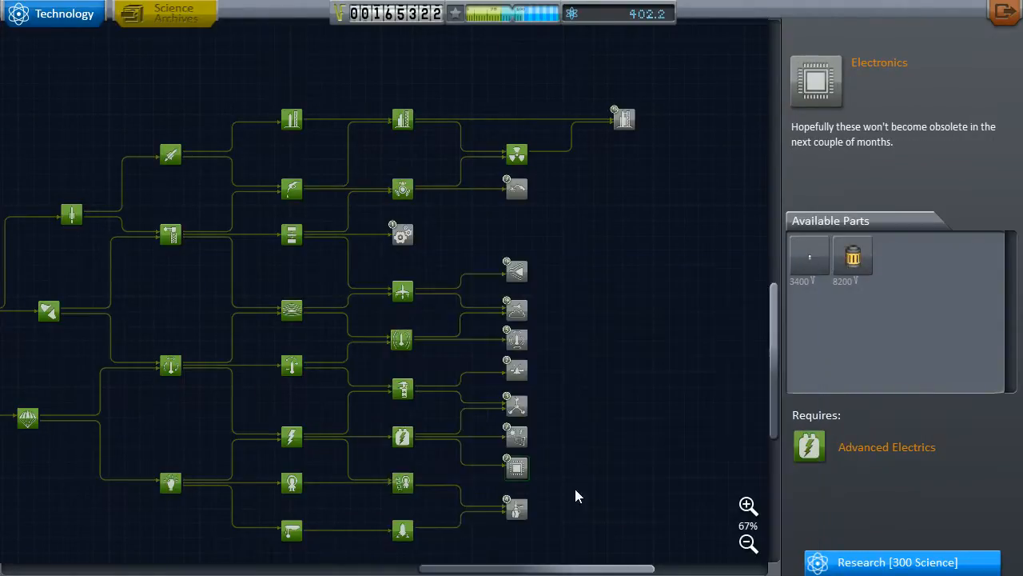
Research the Field Science node for 300 science, dropping science from 402 to 302.
{"action": "left_click", "coordinate": [515, 509]}
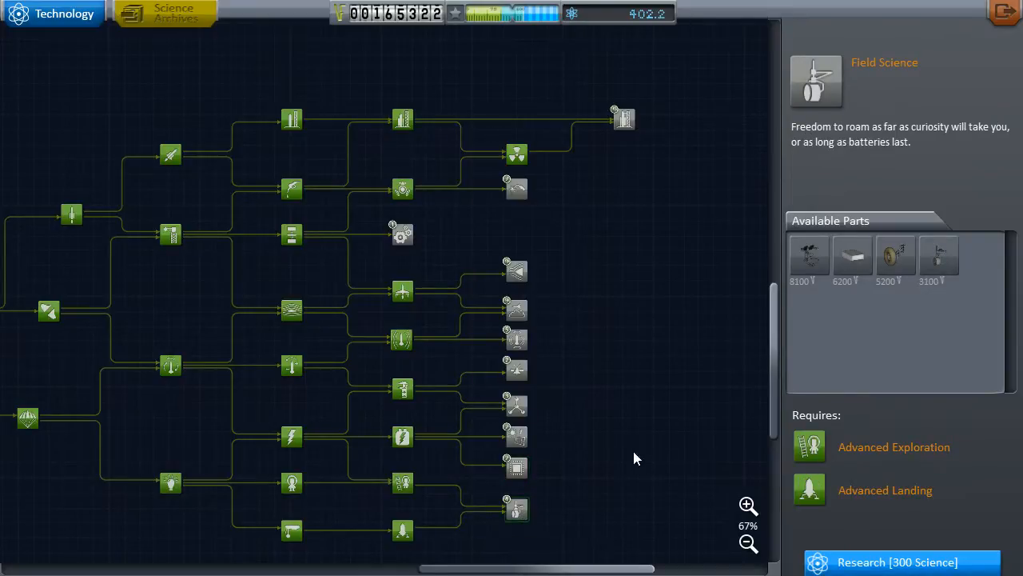
{"action": "mouse_move", "coordinate": [659, 389]}
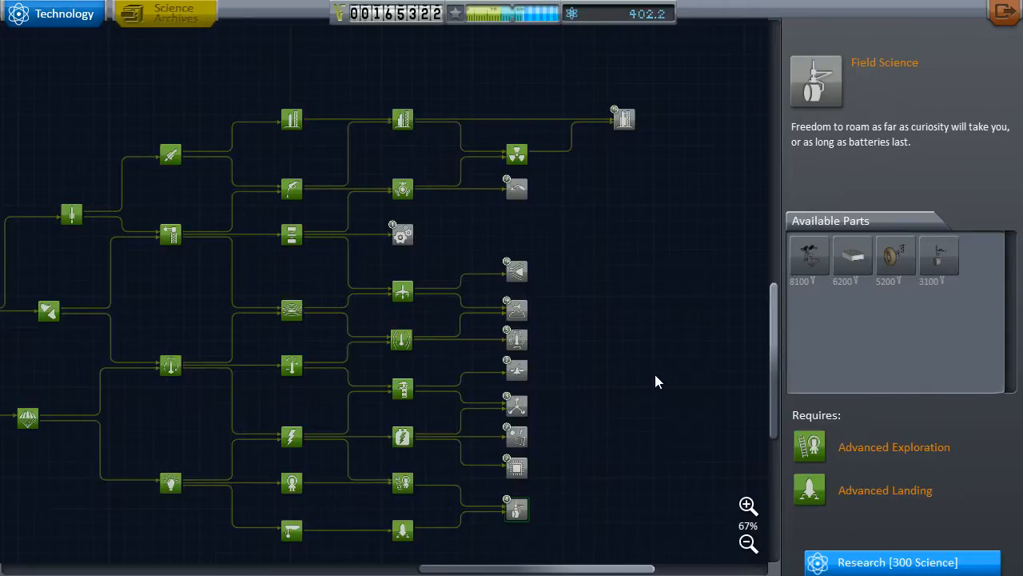
{"action": "mouse_move", "coordinate": [663, 355]}
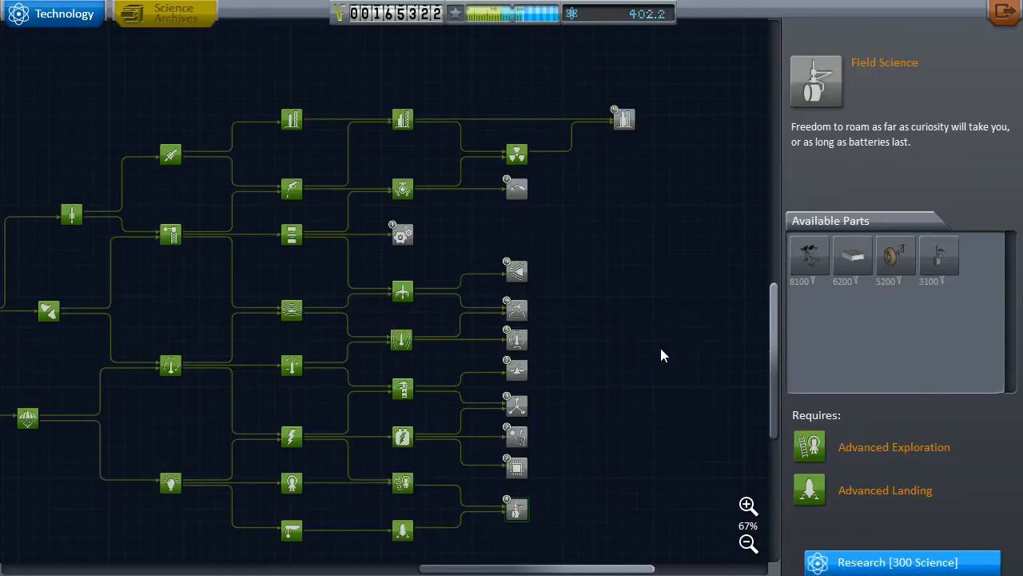
{"action": "mouse_move", "coordinate": [887, 502]}
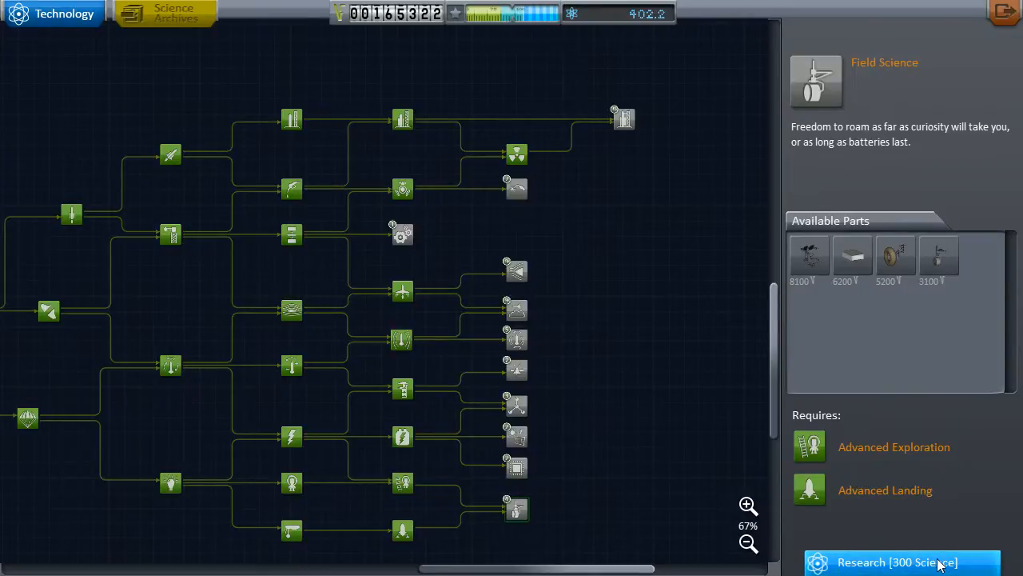
{"action": "left_click", "coordinate": [896, 563]}
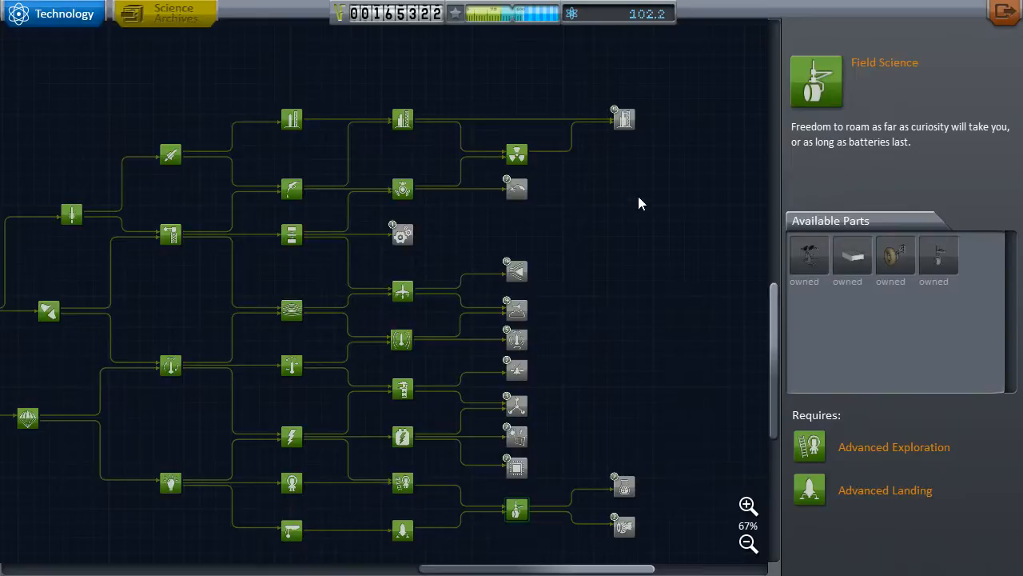
{"action": "mouse_move", "coordinate": [646, 230]}
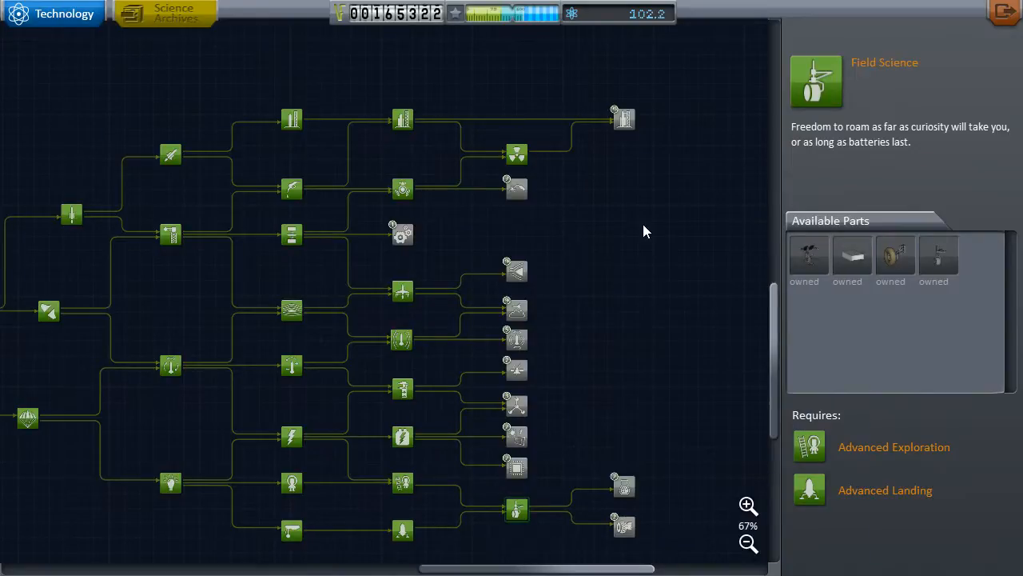